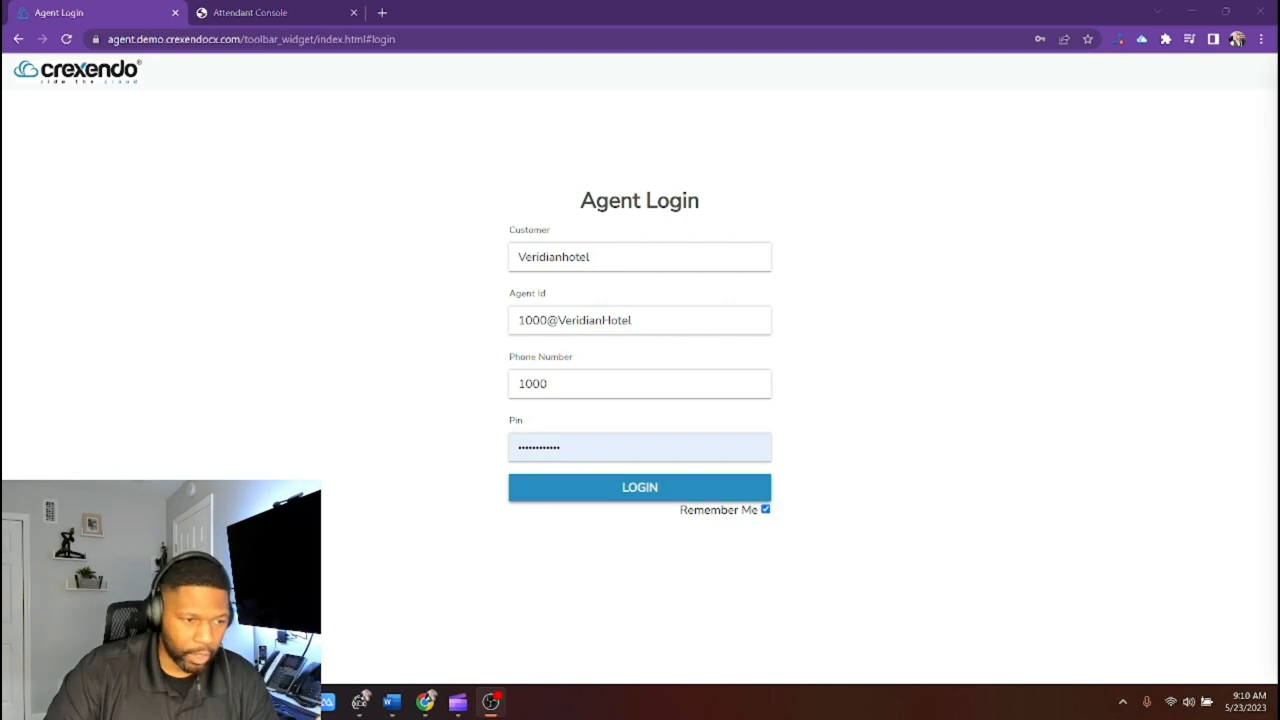
pyautogui.moveTo(513, 186)
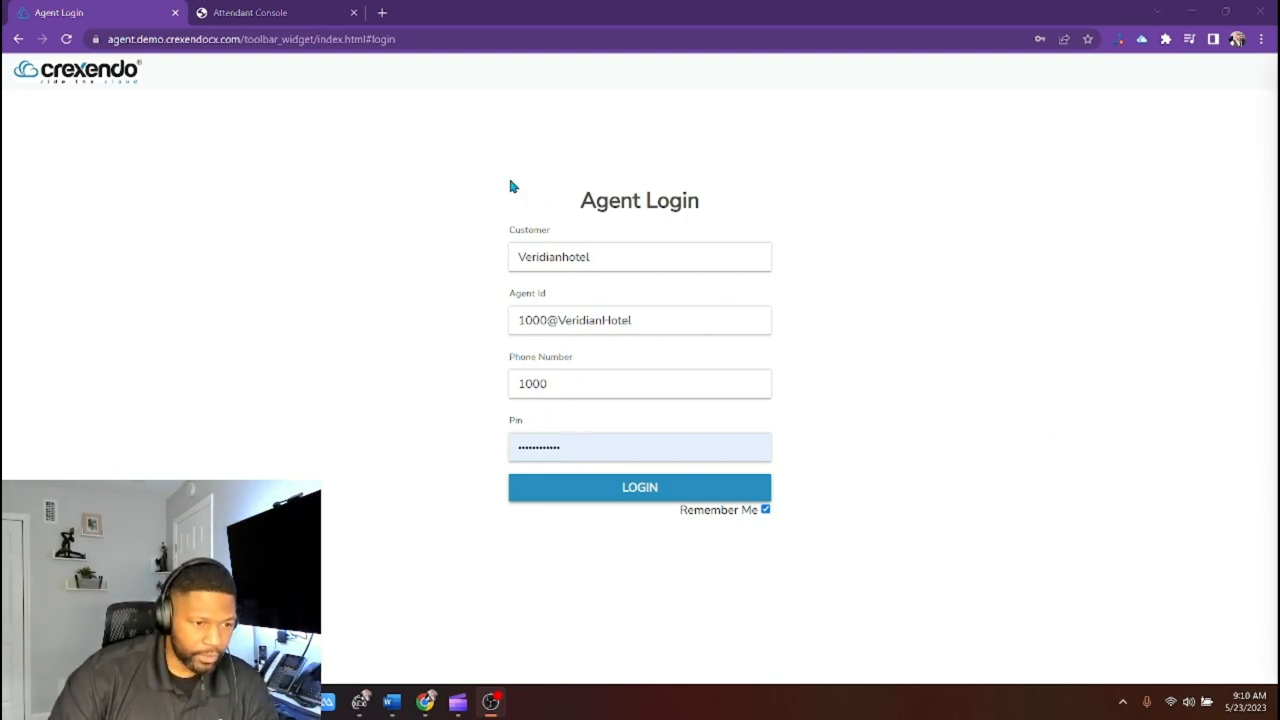
pyautogui.moveTo(583, 218)
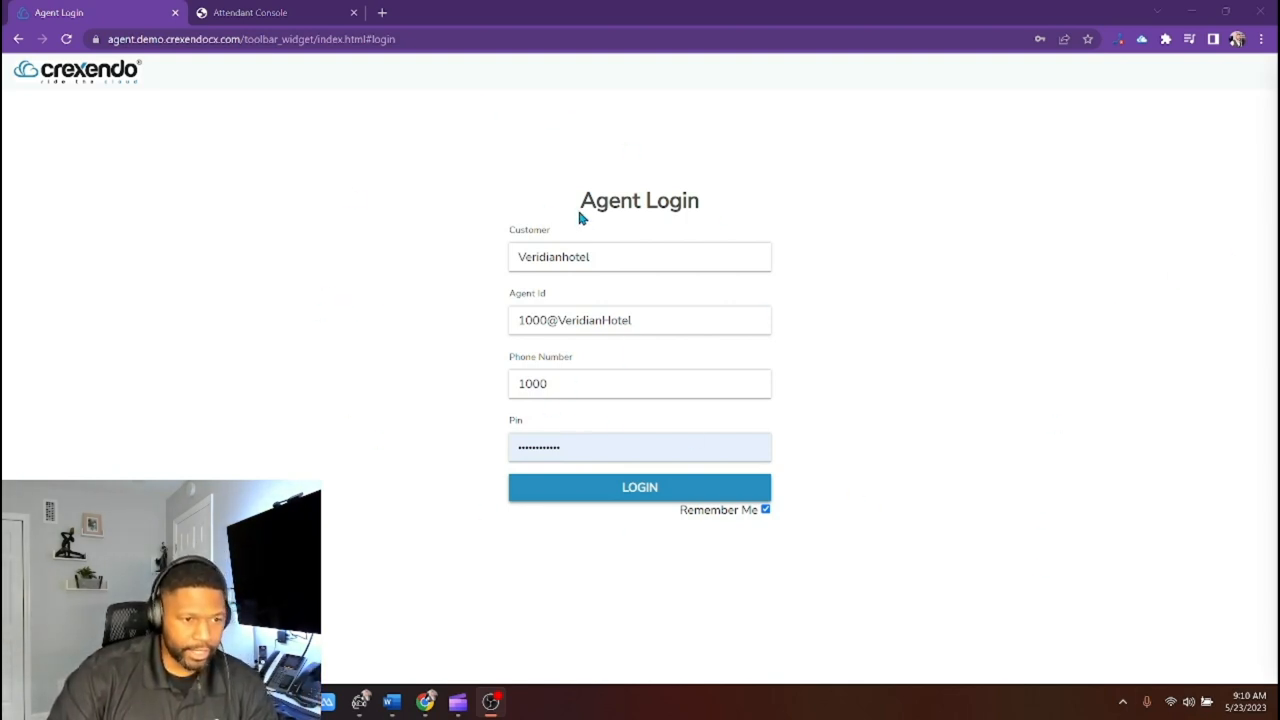
pyautogui.moveTo(566, 287)
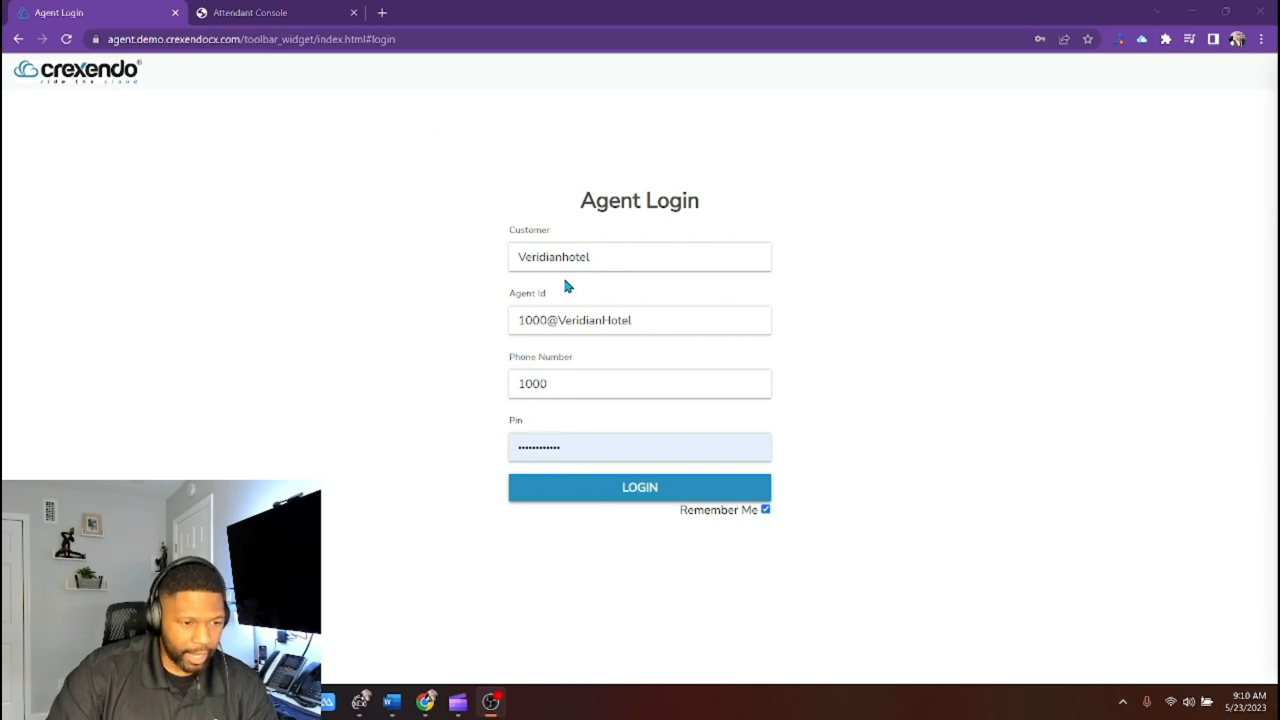
# Log in with the prefilled customer, agent ID, phone number and PIN
pyautogui.click(639, 487)
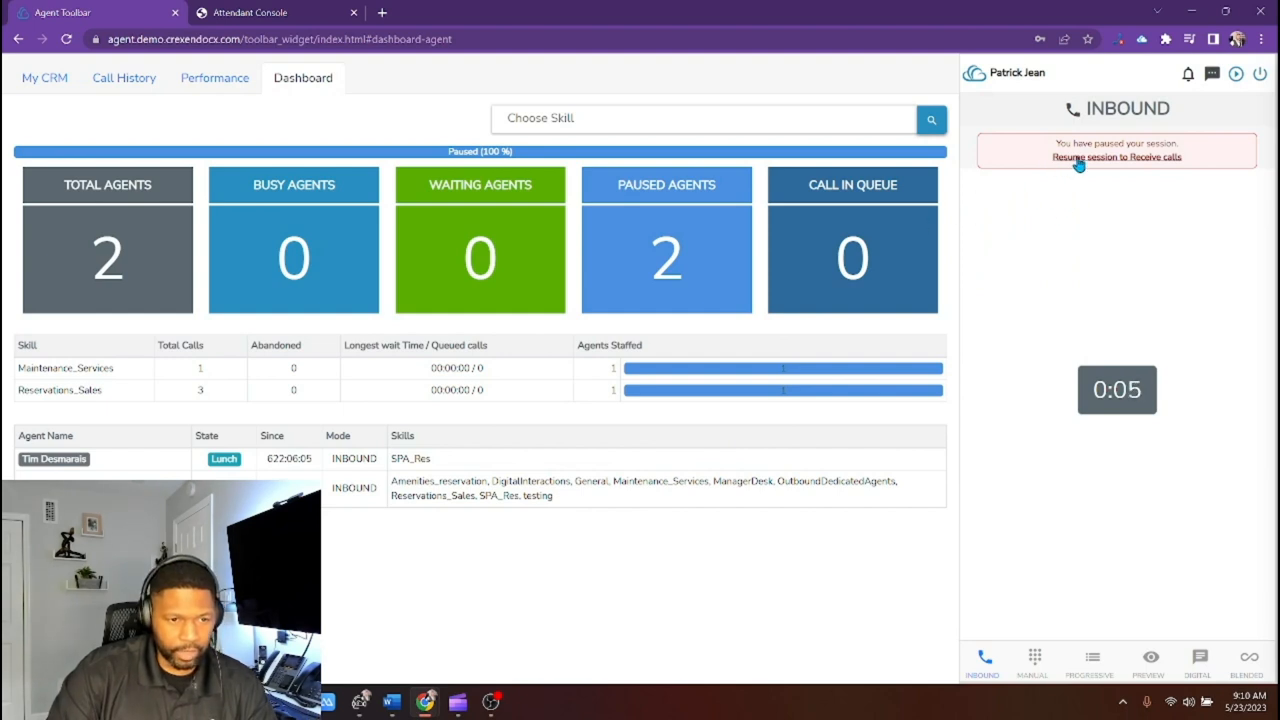
# Resume the session, set blended mode, and view the CRM voicemails
pyautogui.click(1116, 157)
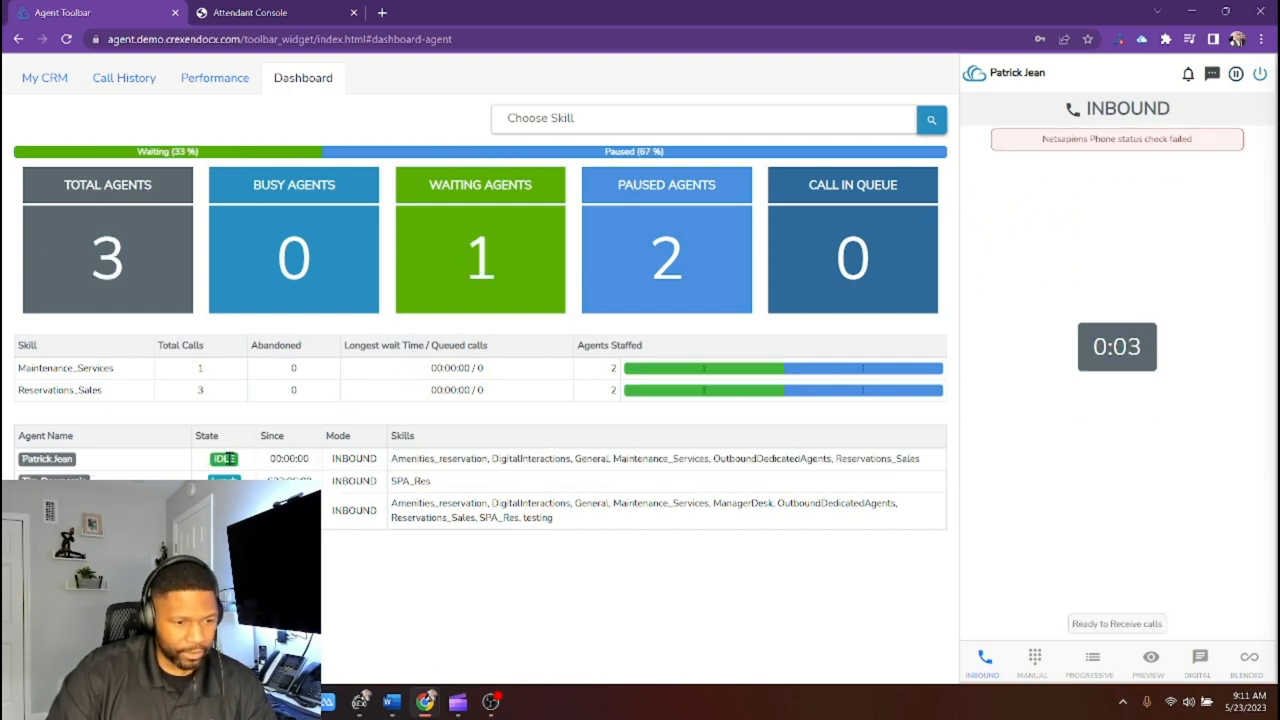
pyautogui.click(1248, 660)
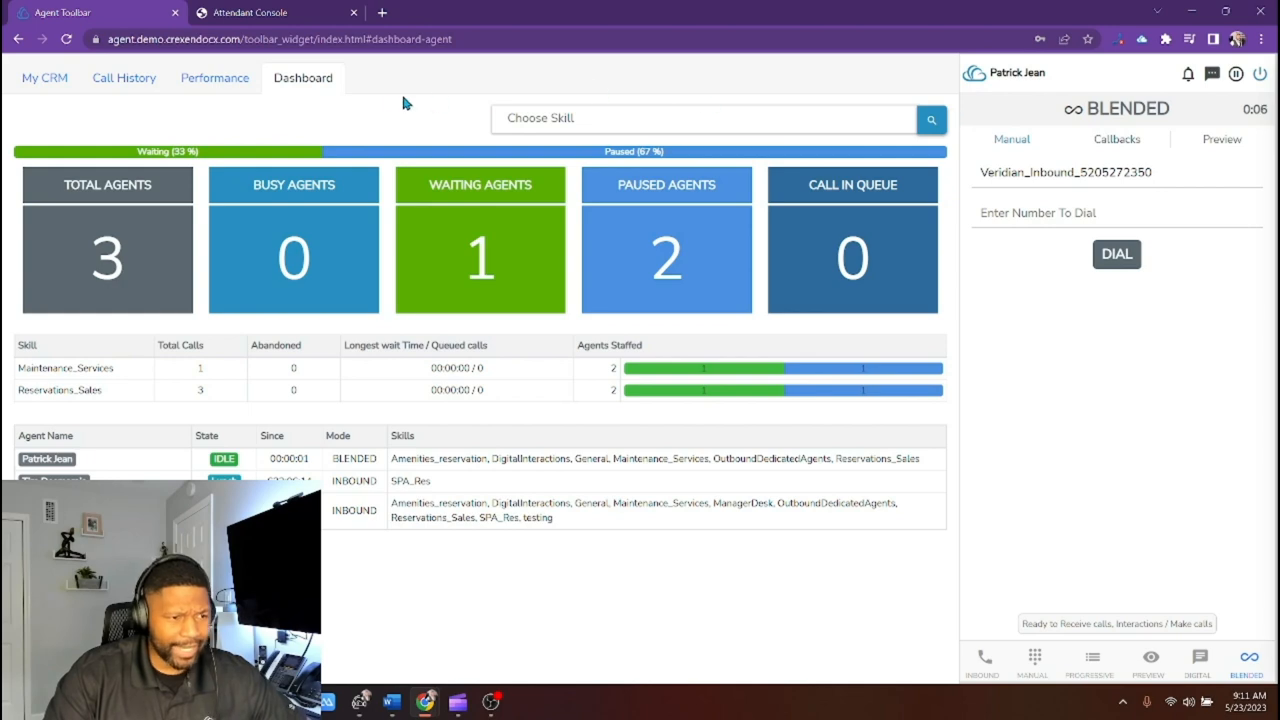
pyautogui.moveTo(310, 104)
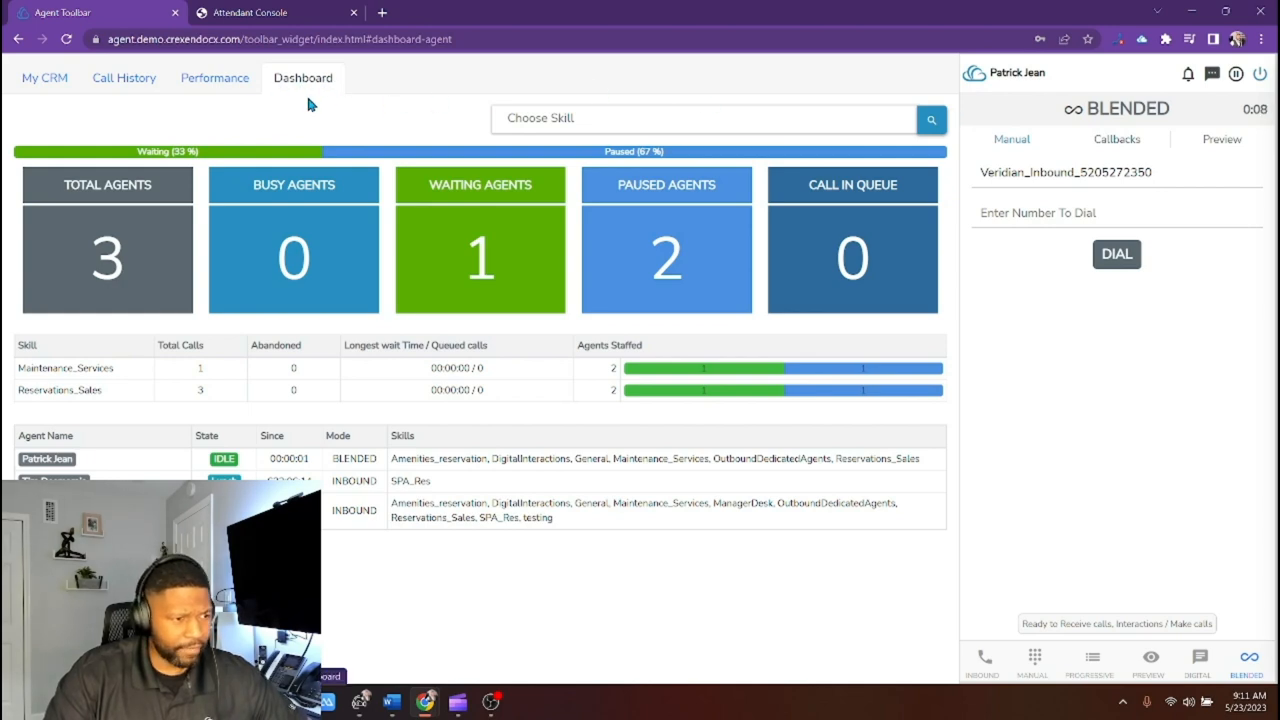
pyautogui.click(44, 77)
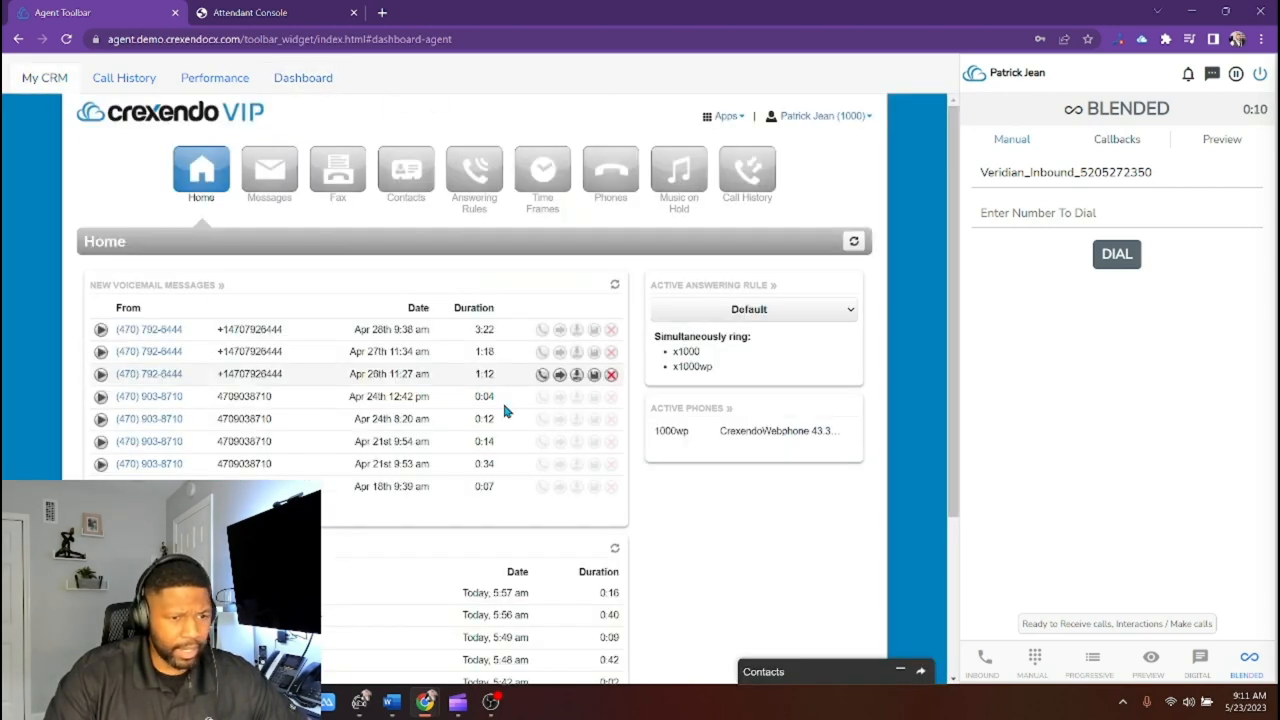
pyautogui.moveTo(714, 160)
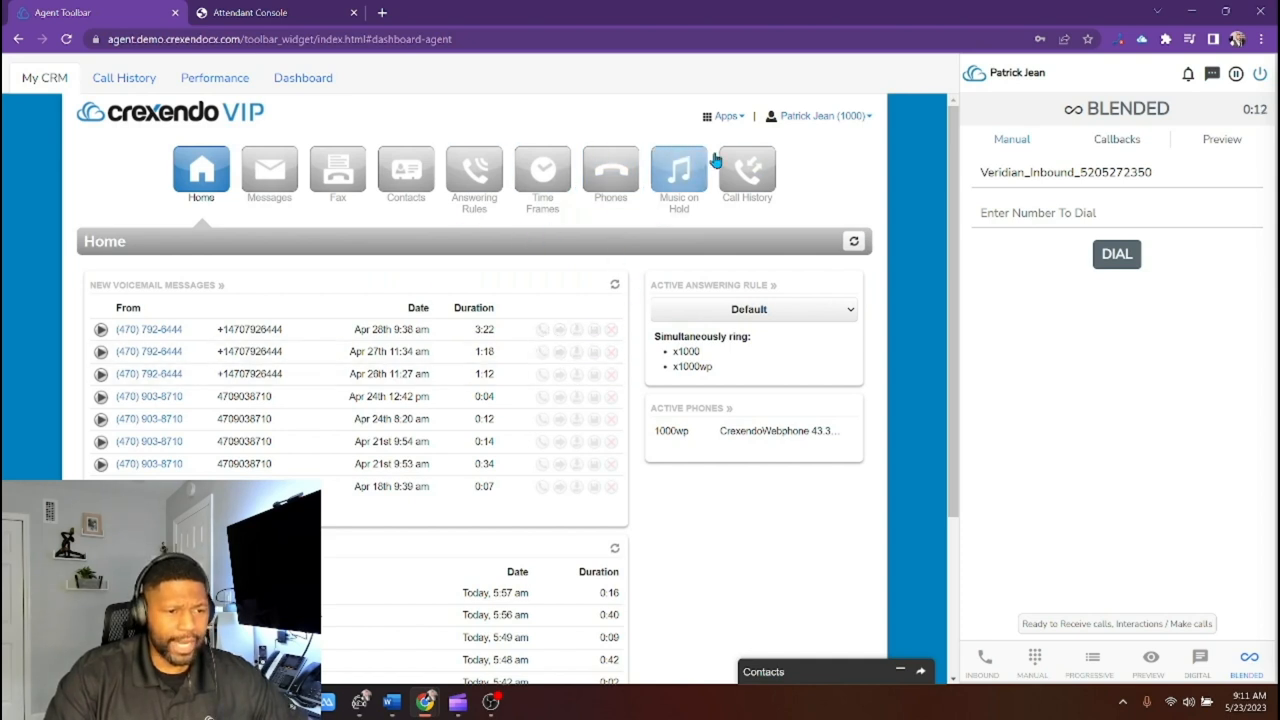
pyautogui.moveTo(620, 318)
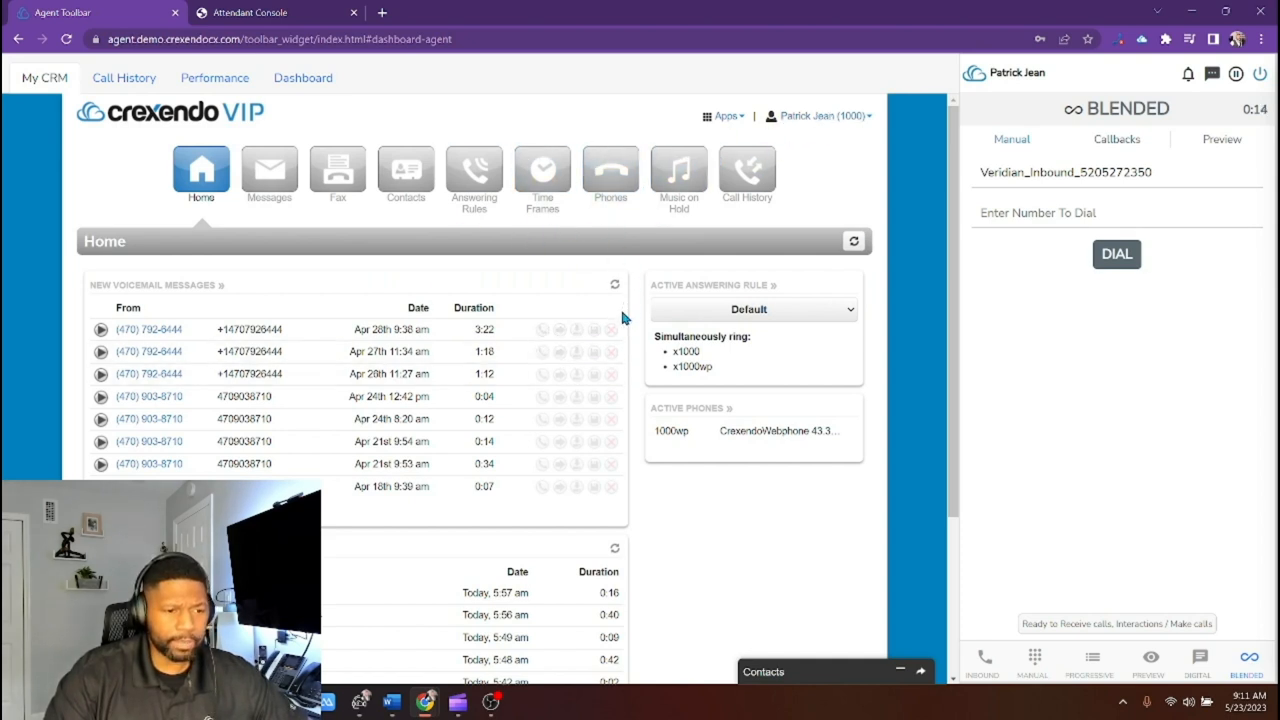
pyautogui.moveTo(535, 150)
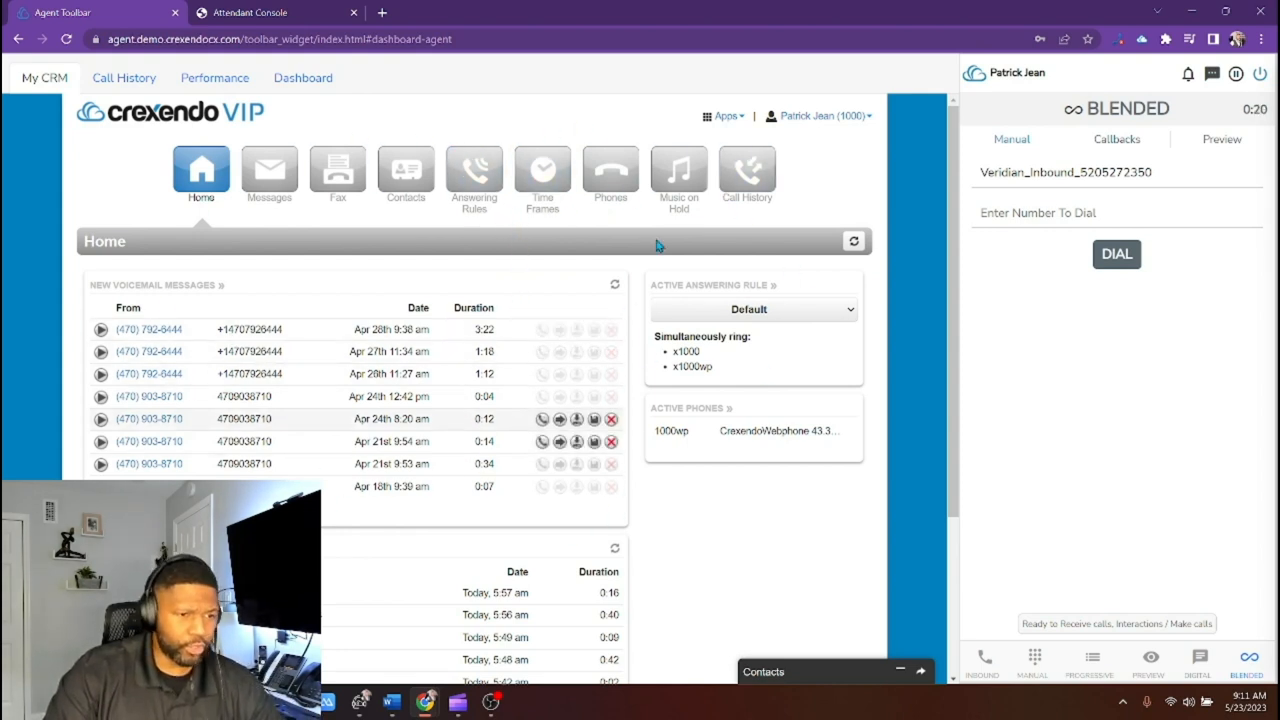
pyautogui.moveTo(932, 363)
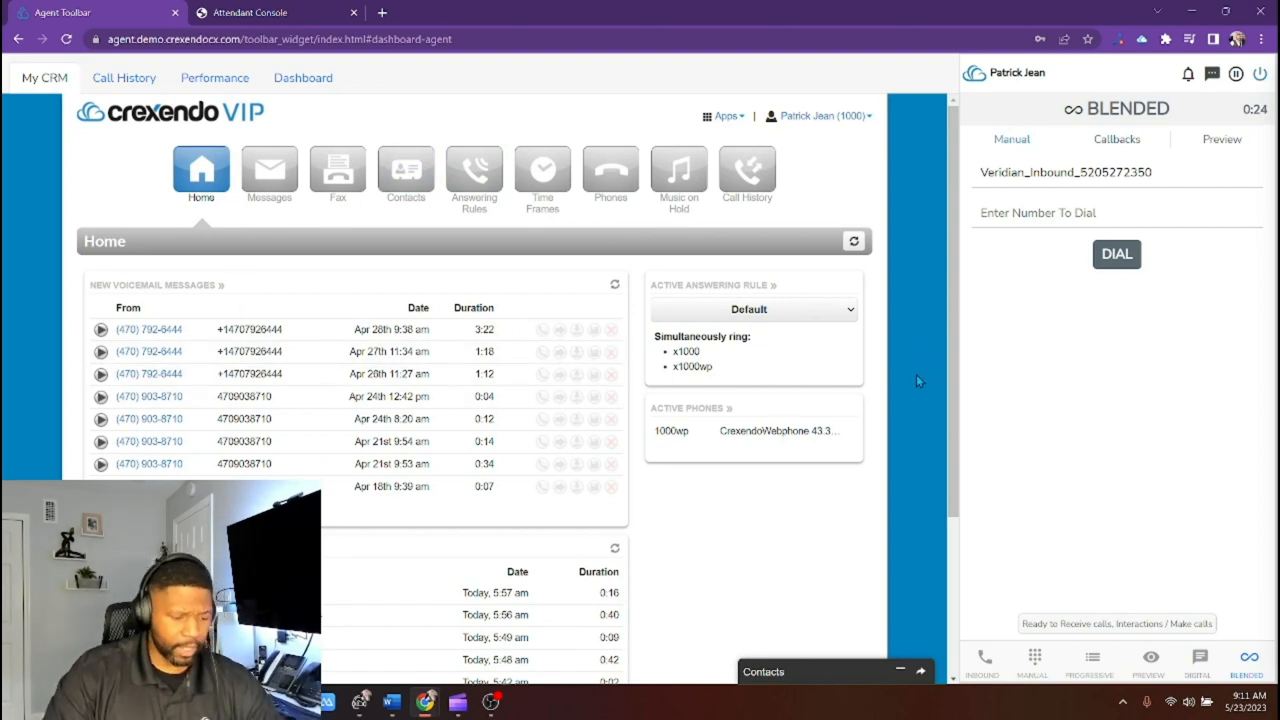
pyautogui.moveTo(878, 401)
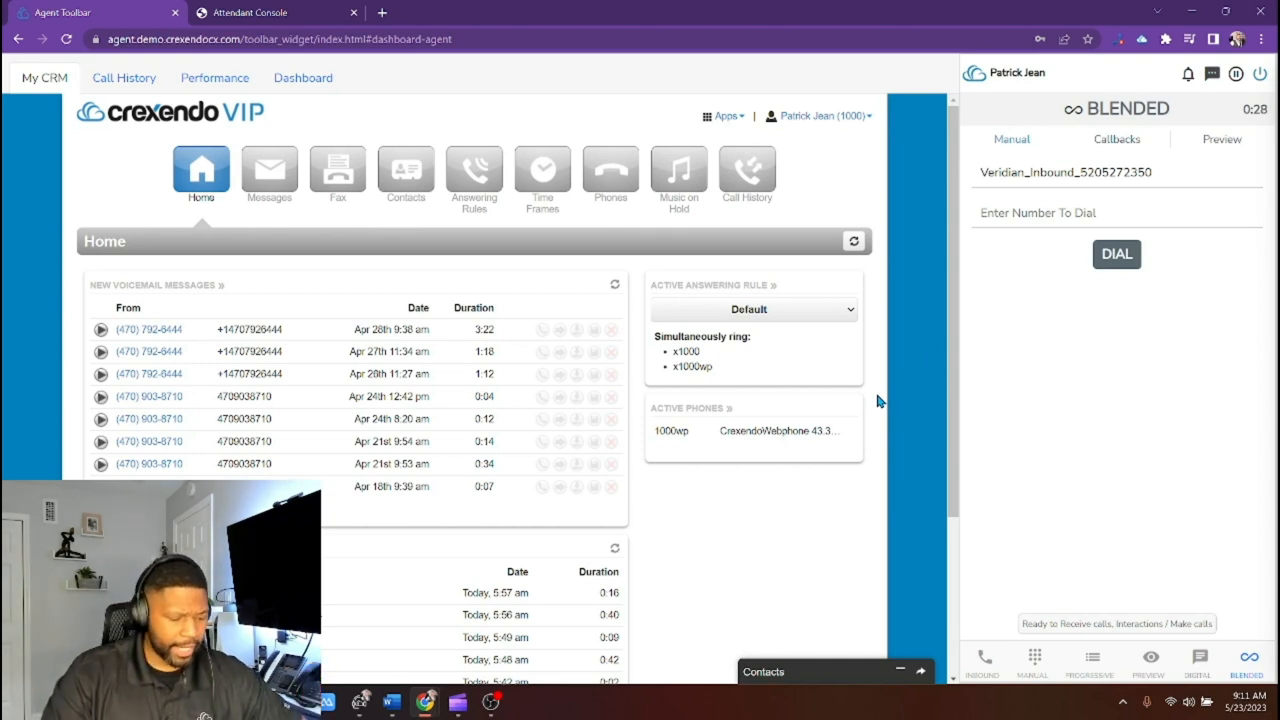
pyautogui.moveTo(303, 77)
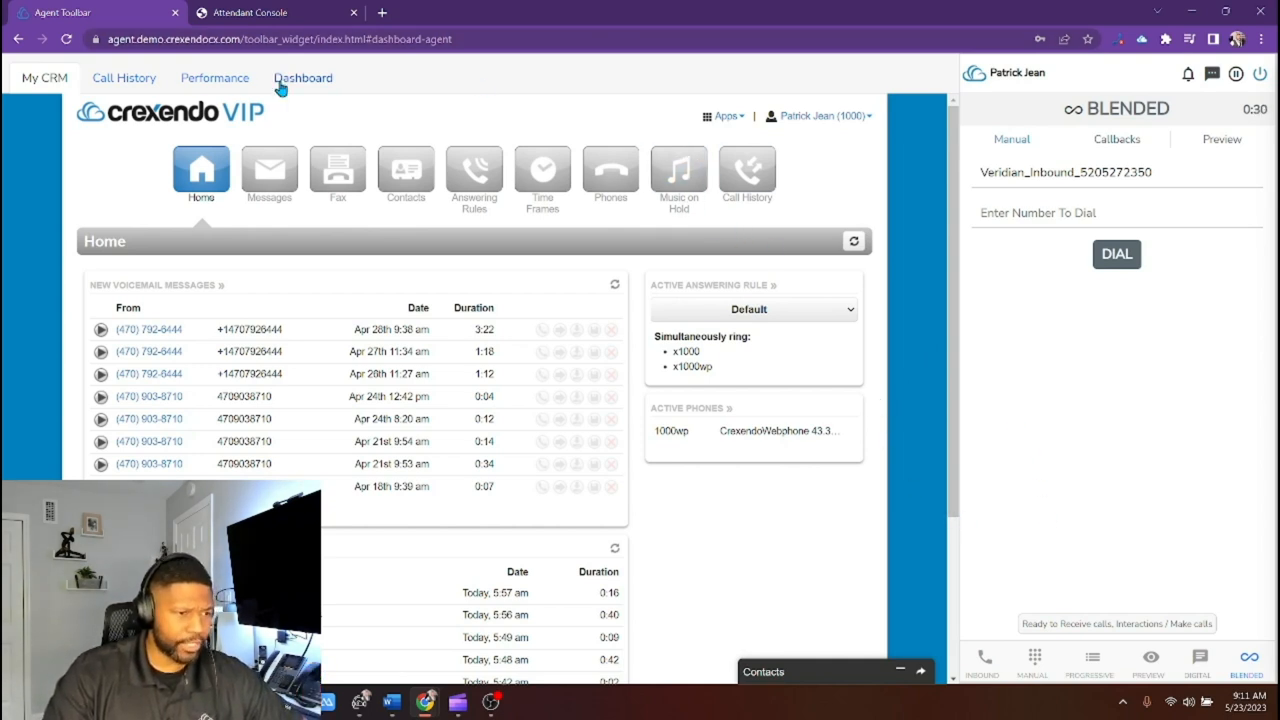
pyautogui.click(303, 78)
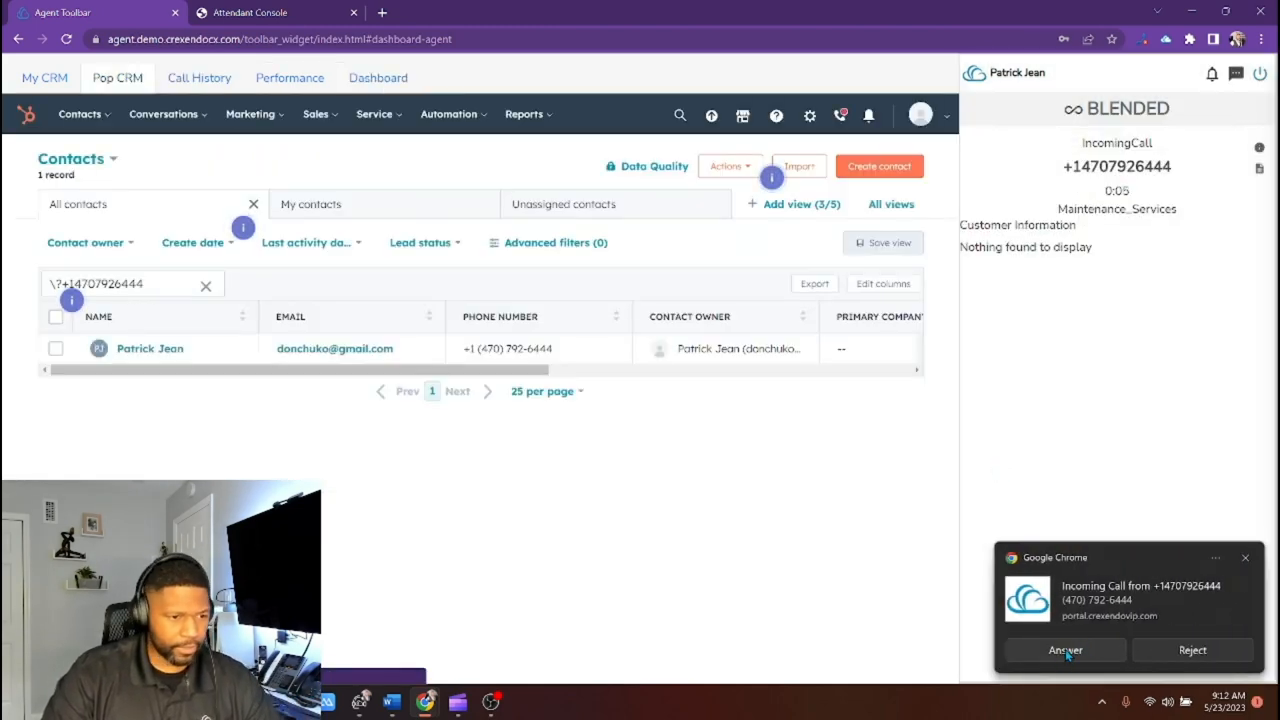
# Answer the Maintenance_Services call, check the BUSY dashboard state, then return to CRM
pyautogui.click(1064, 649)
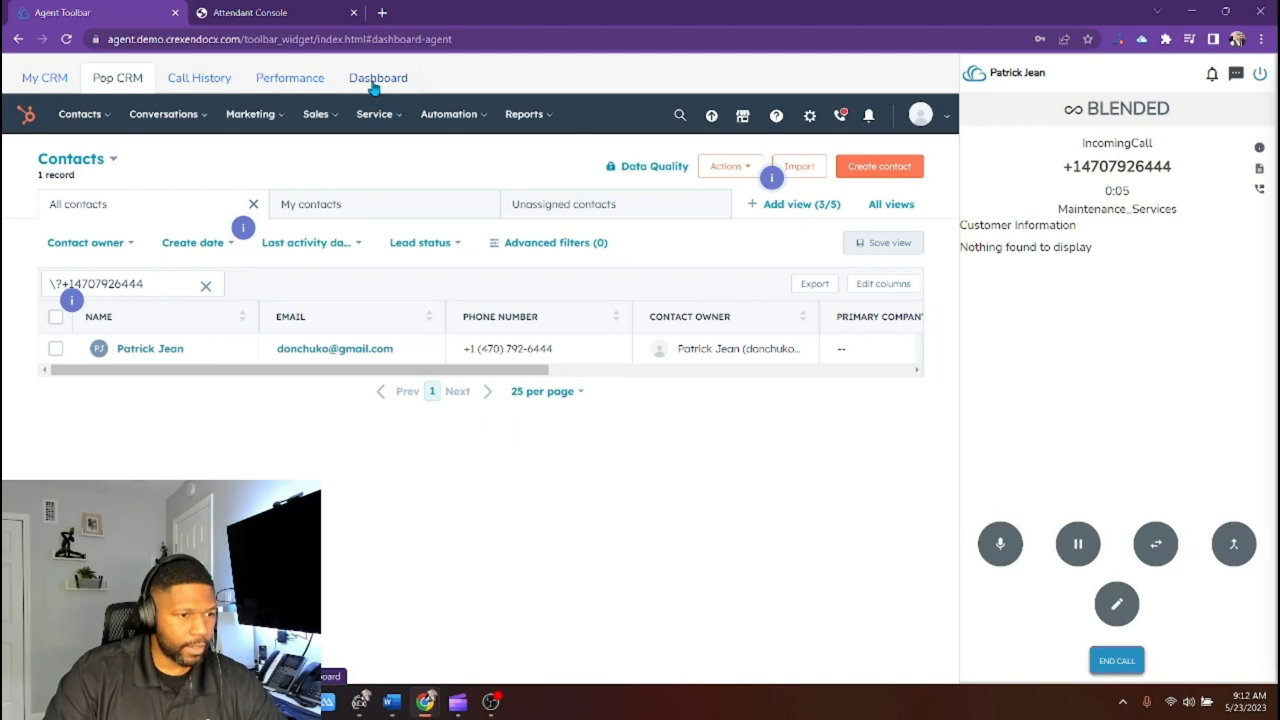
pyautogui.click(378, 78)
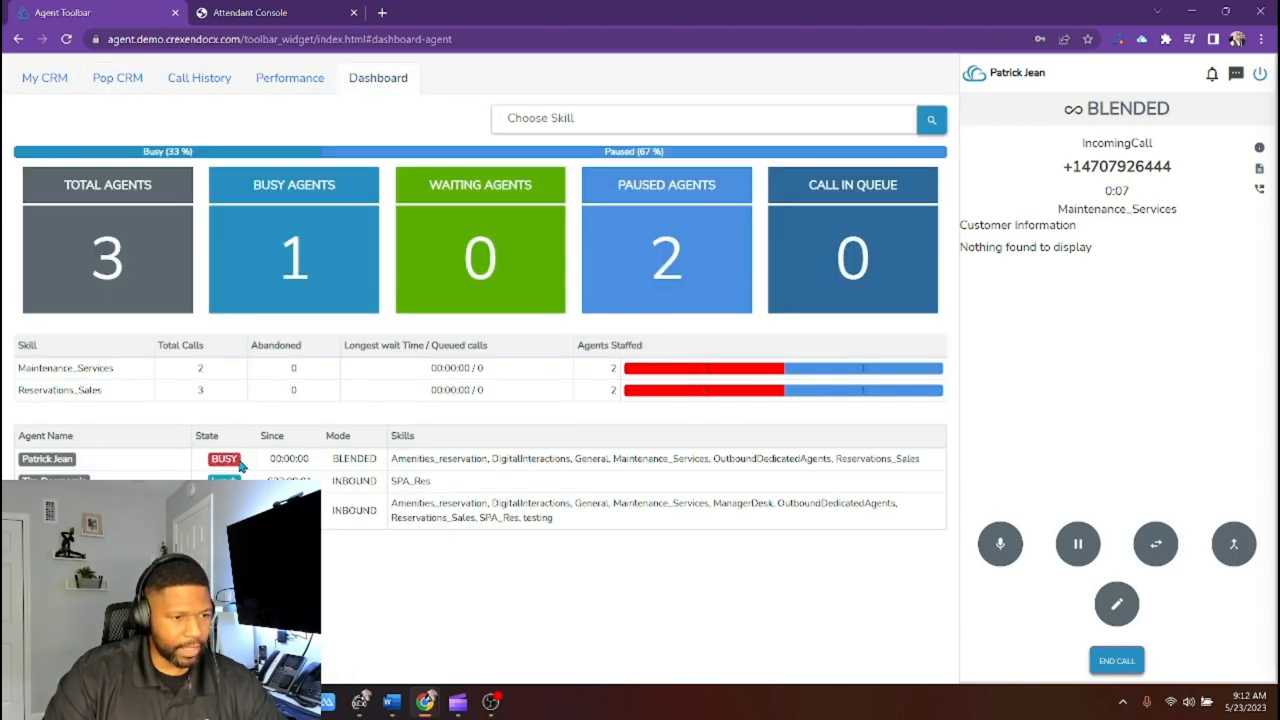
pyautogui.moveTo(44, 77)
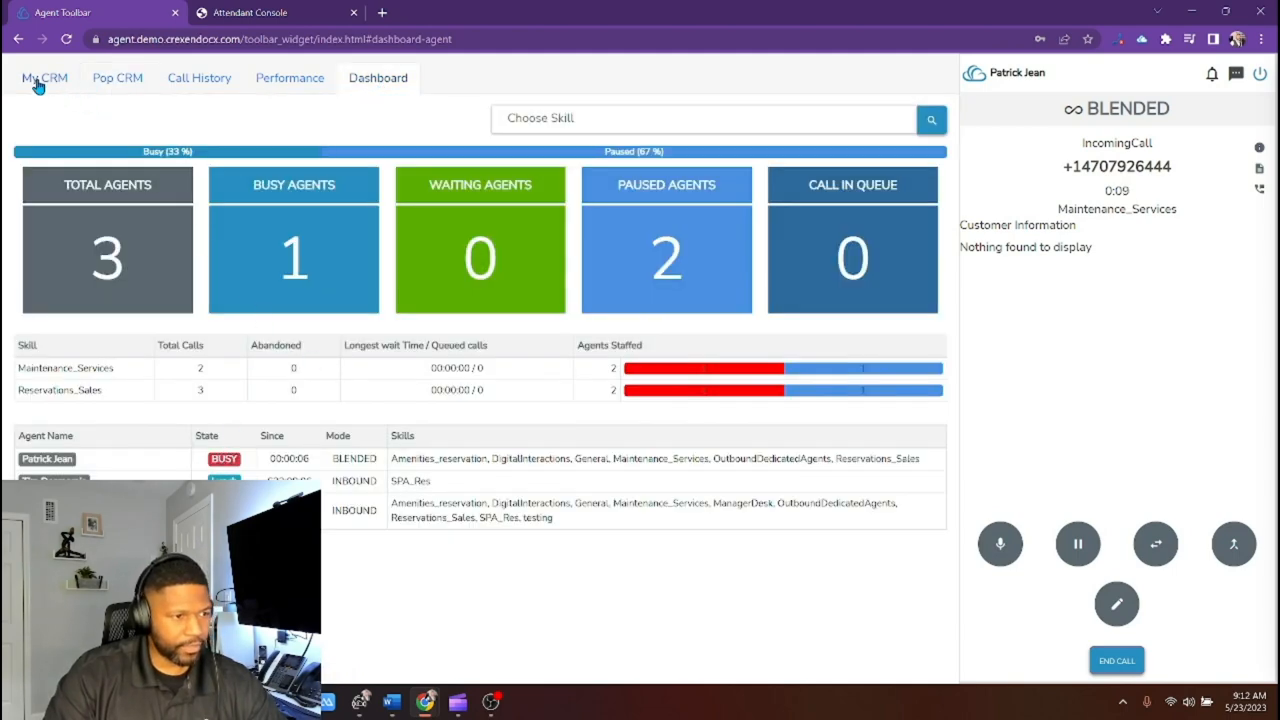
pyautogui.click(44, 77)
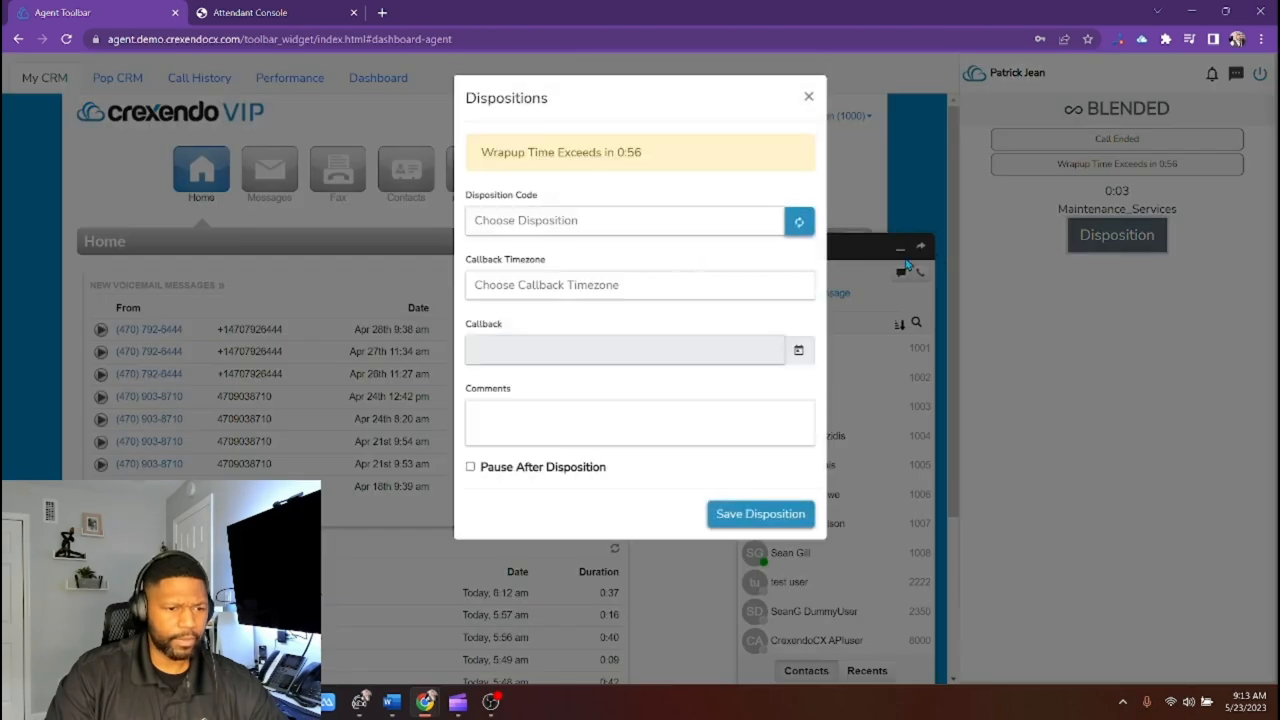
# Save the disposition for the ended call
pyautogui.click(760, 513)
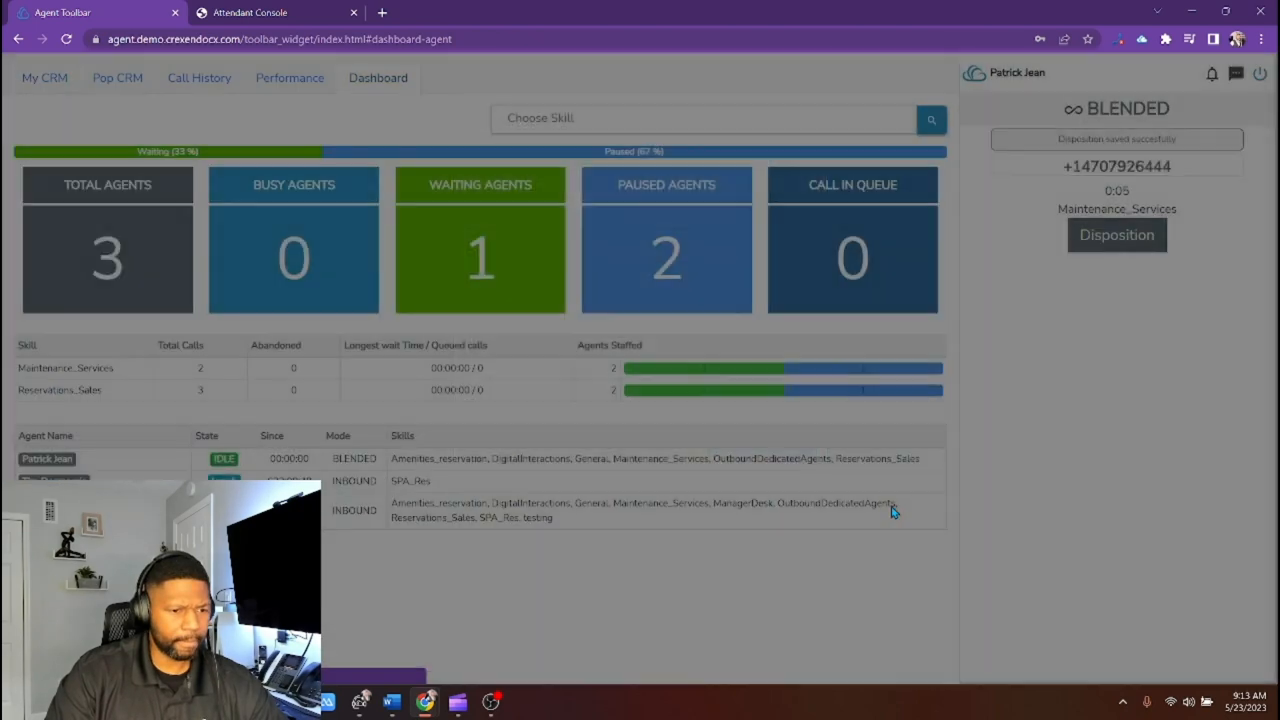
pyautogui.click(44, 77)
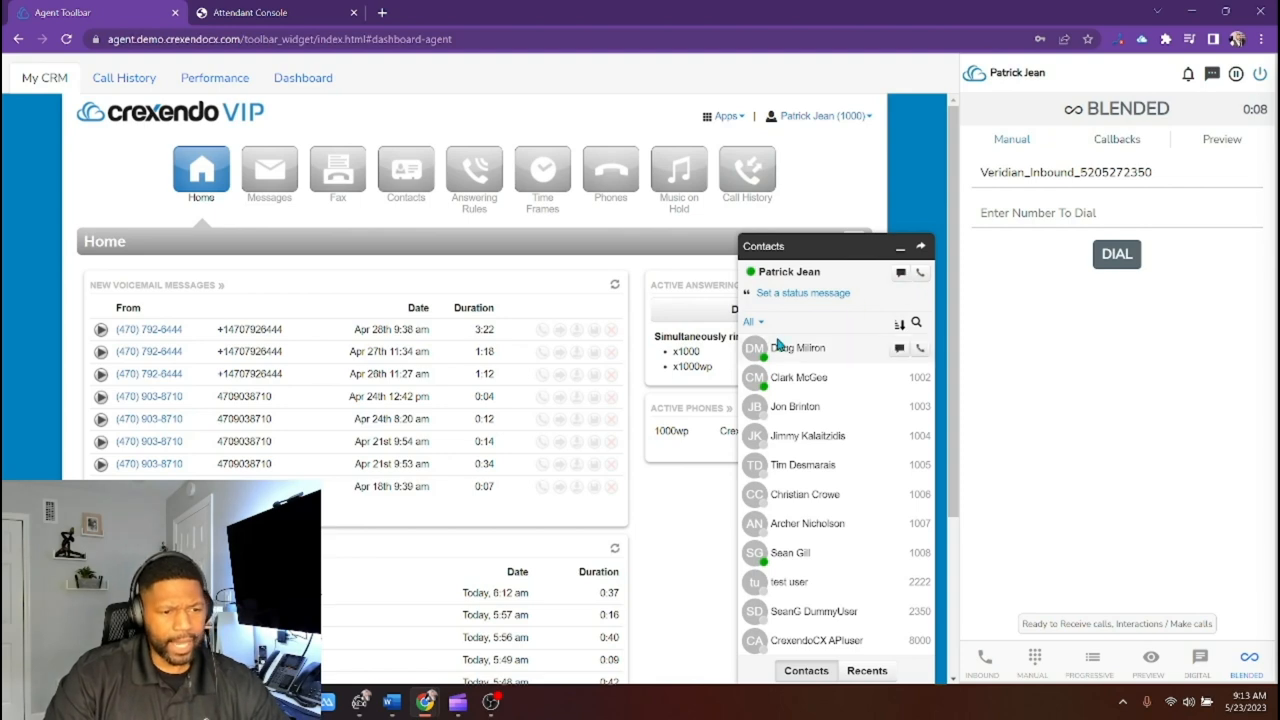
pyautogui.moveTo(890, 355)
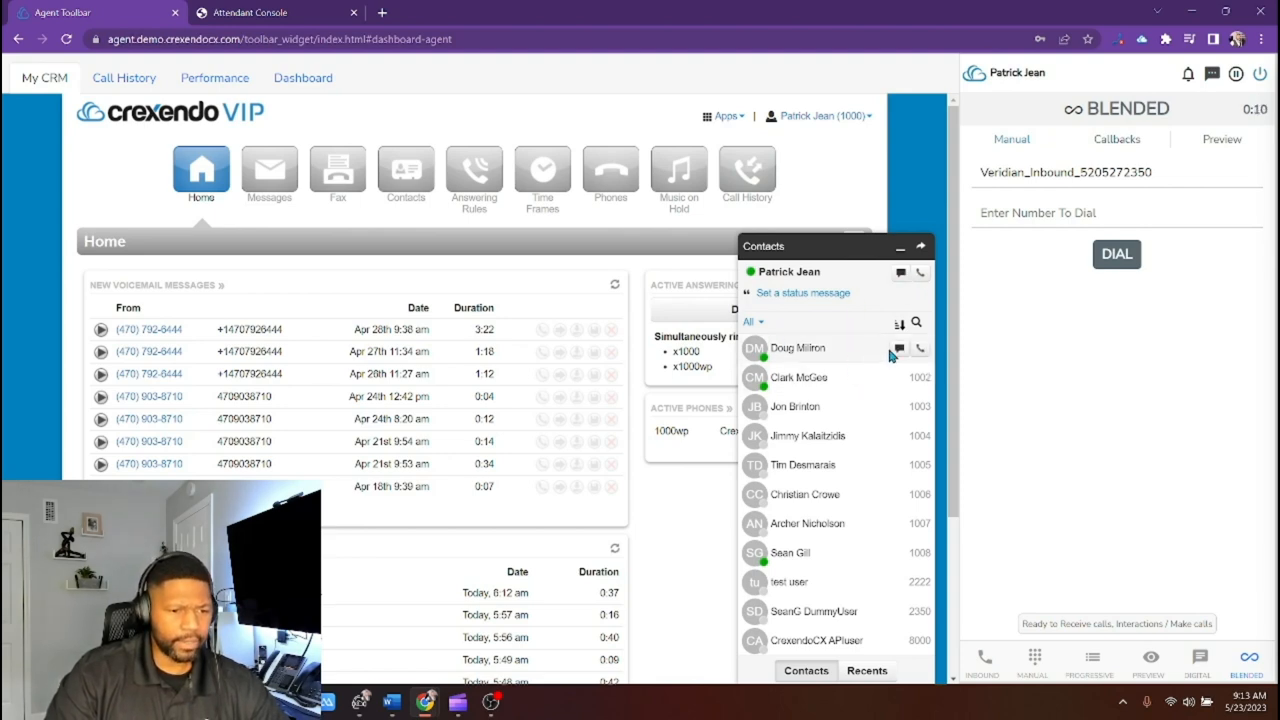
pyautogui.click(919, 347)
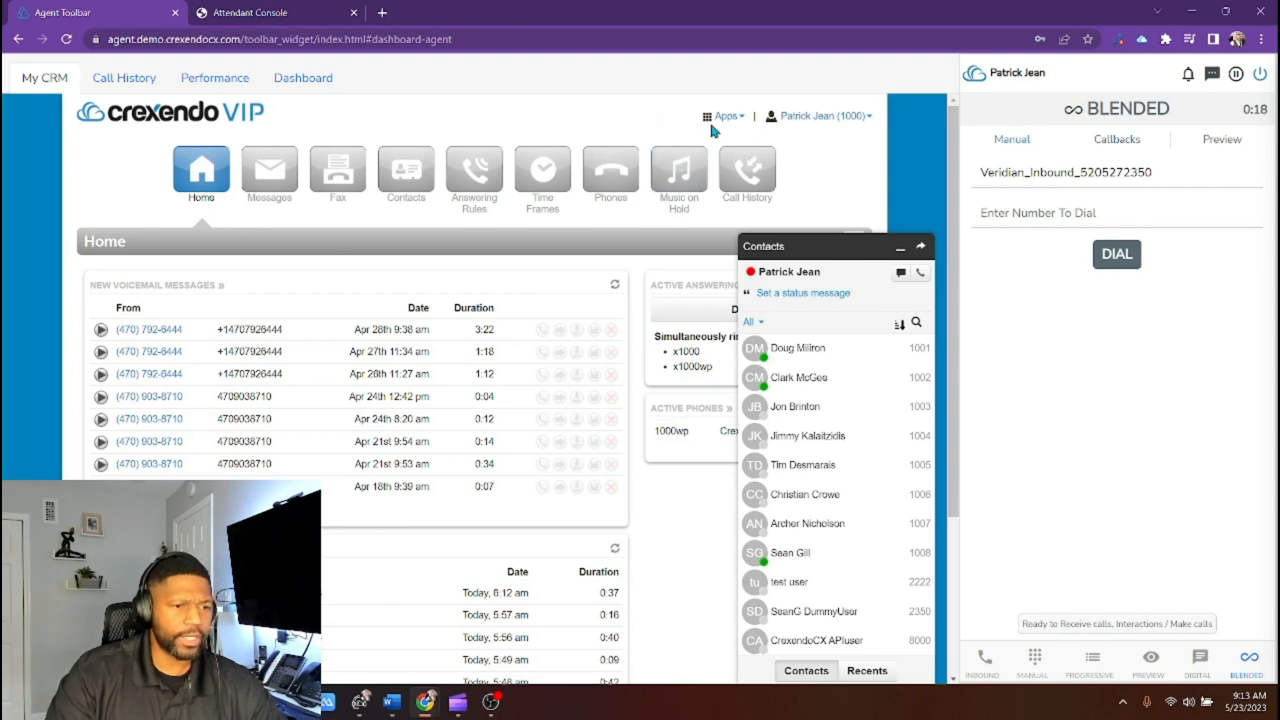
pyautogui.click(726, 115)
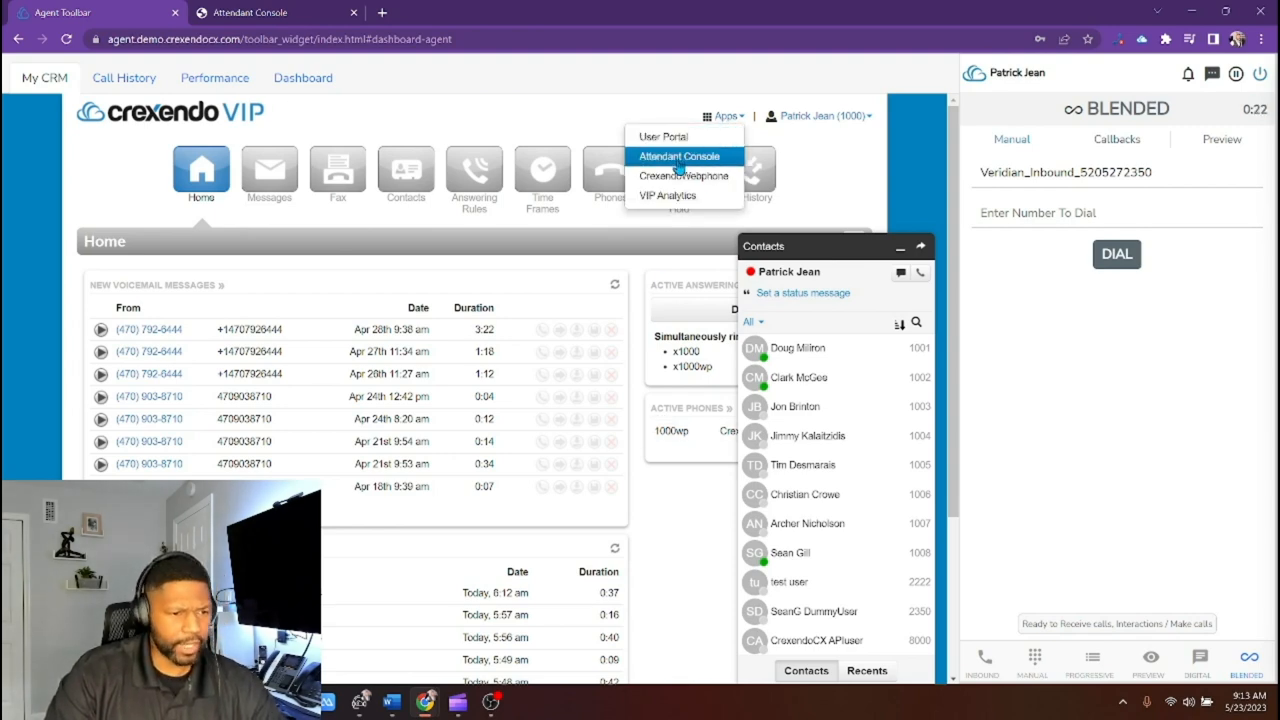
pyautogui.click(677, 156)
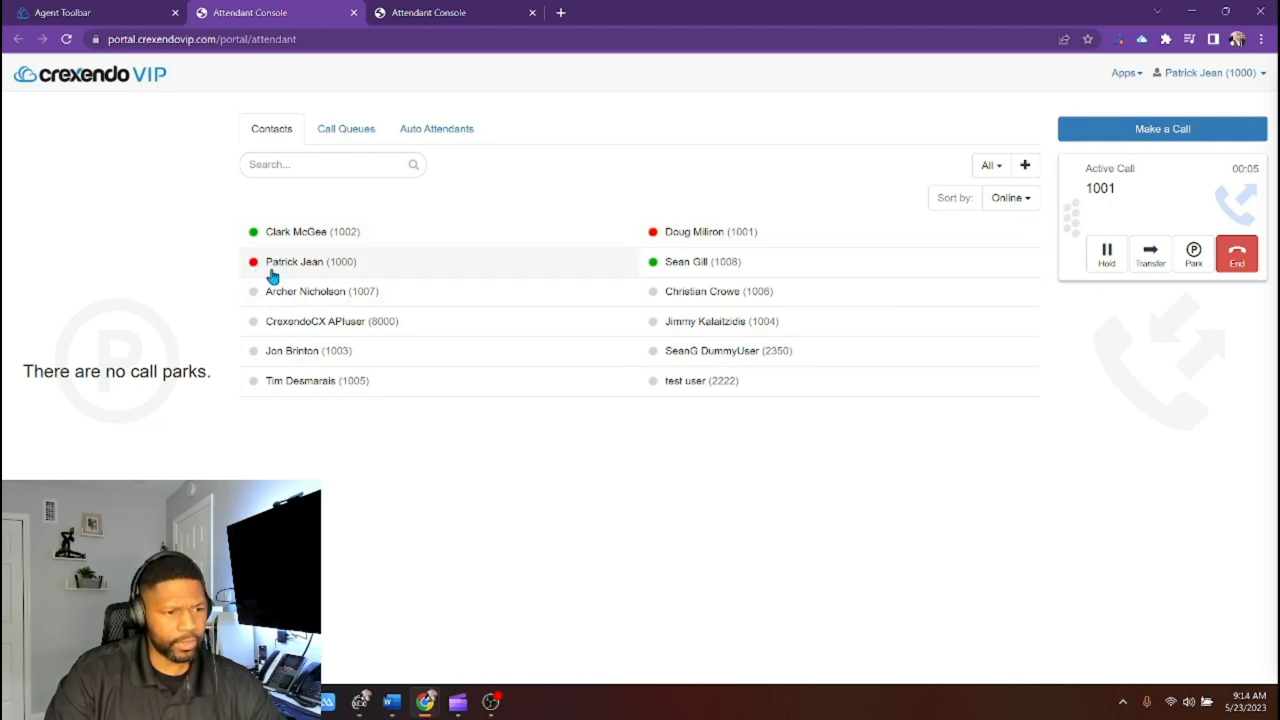
pyautogui.moveTo(653, 240)
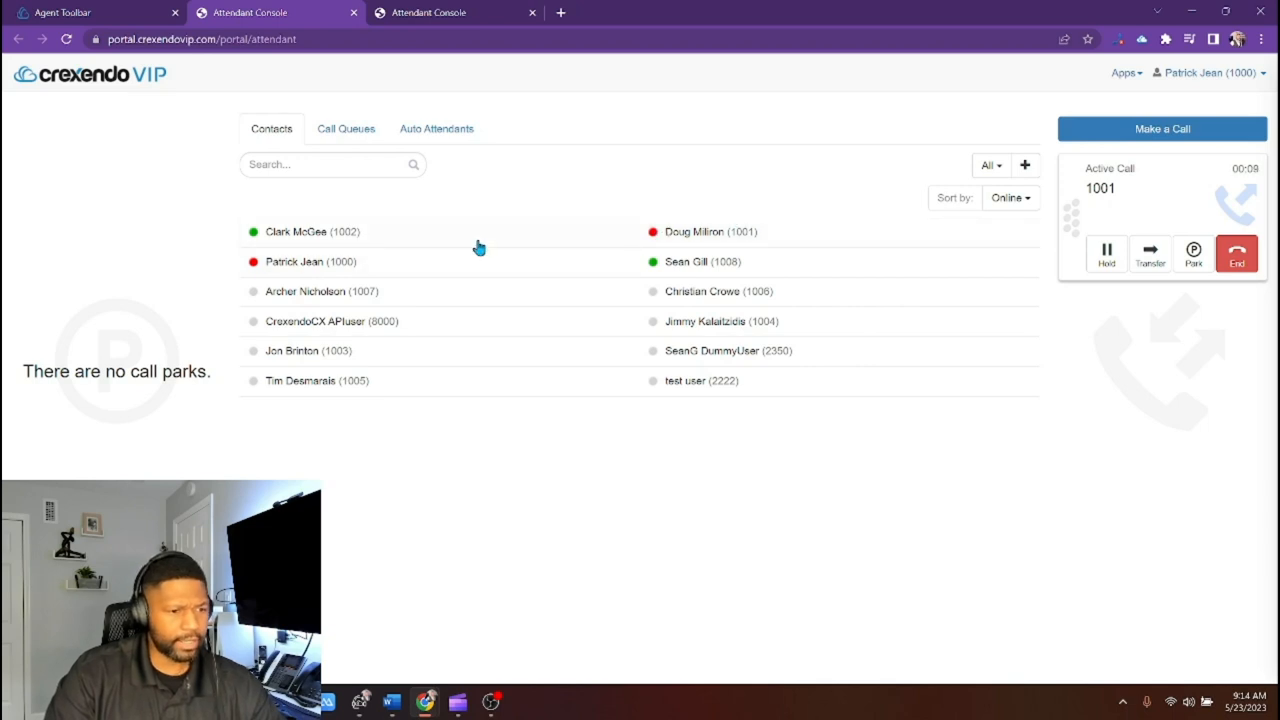
pyautogui.click(95, 12)
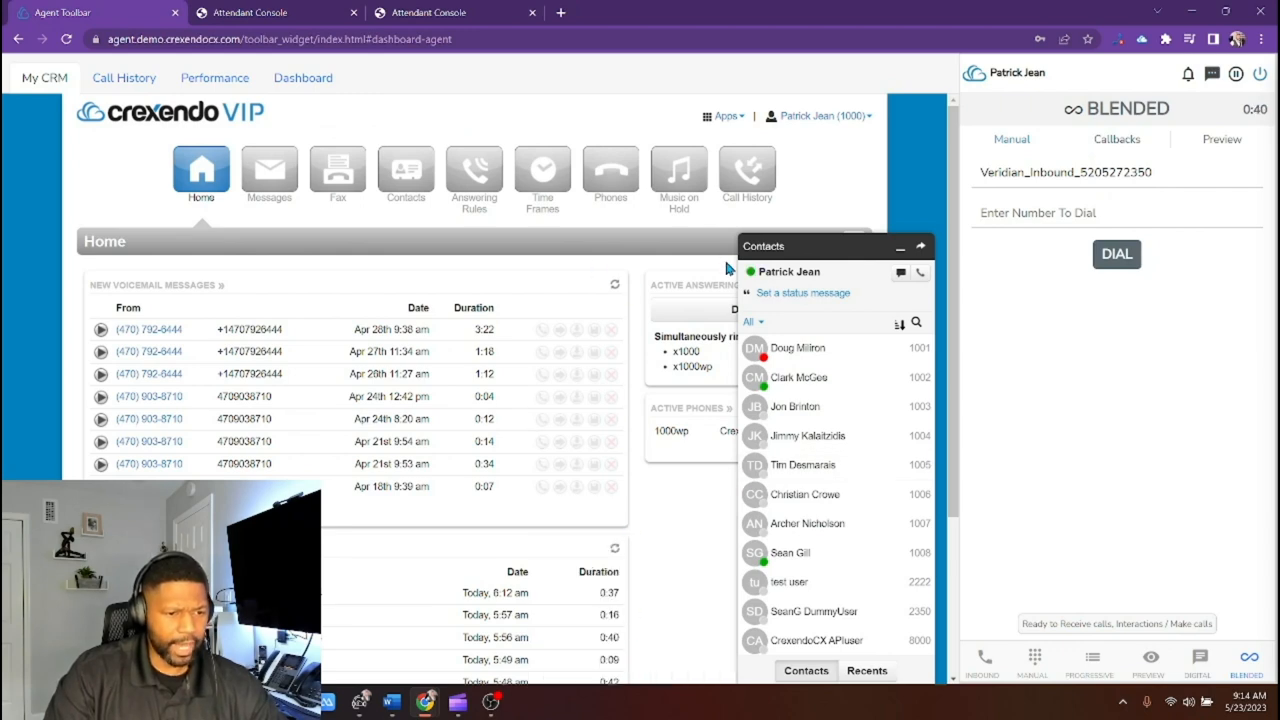
pyautogui.click(303, 78)
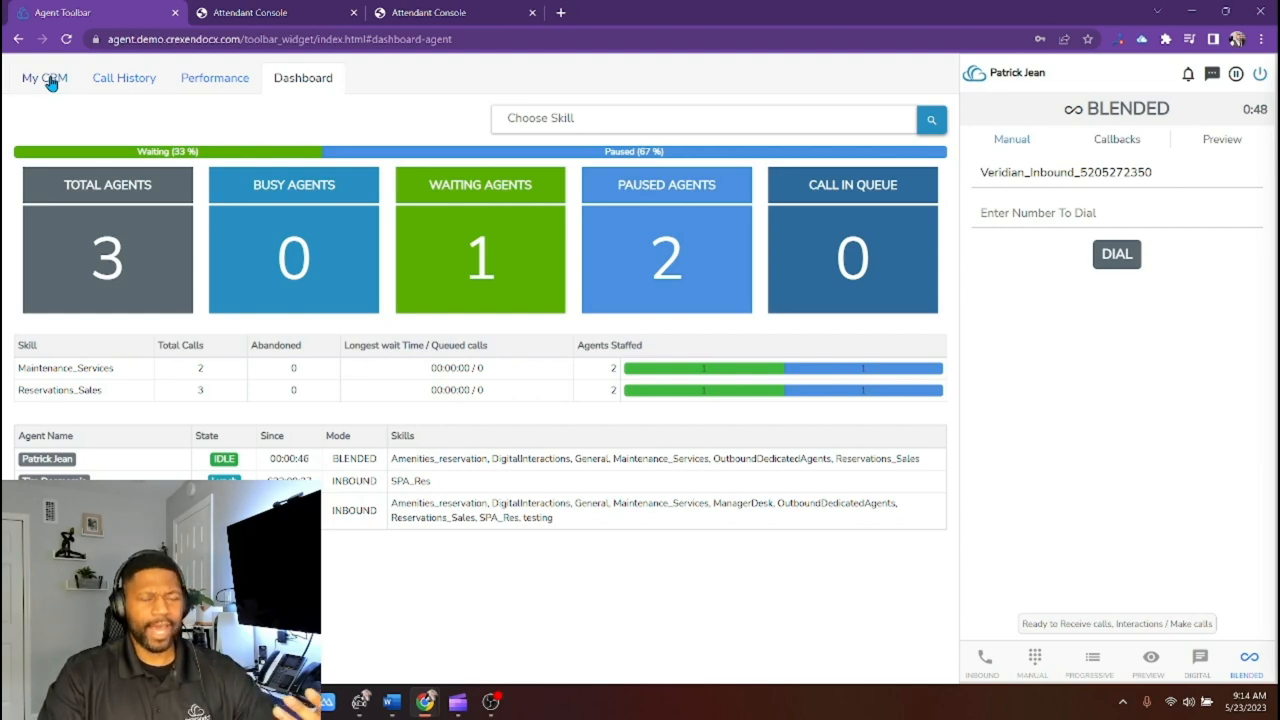
pyautogui.click(44, 77)
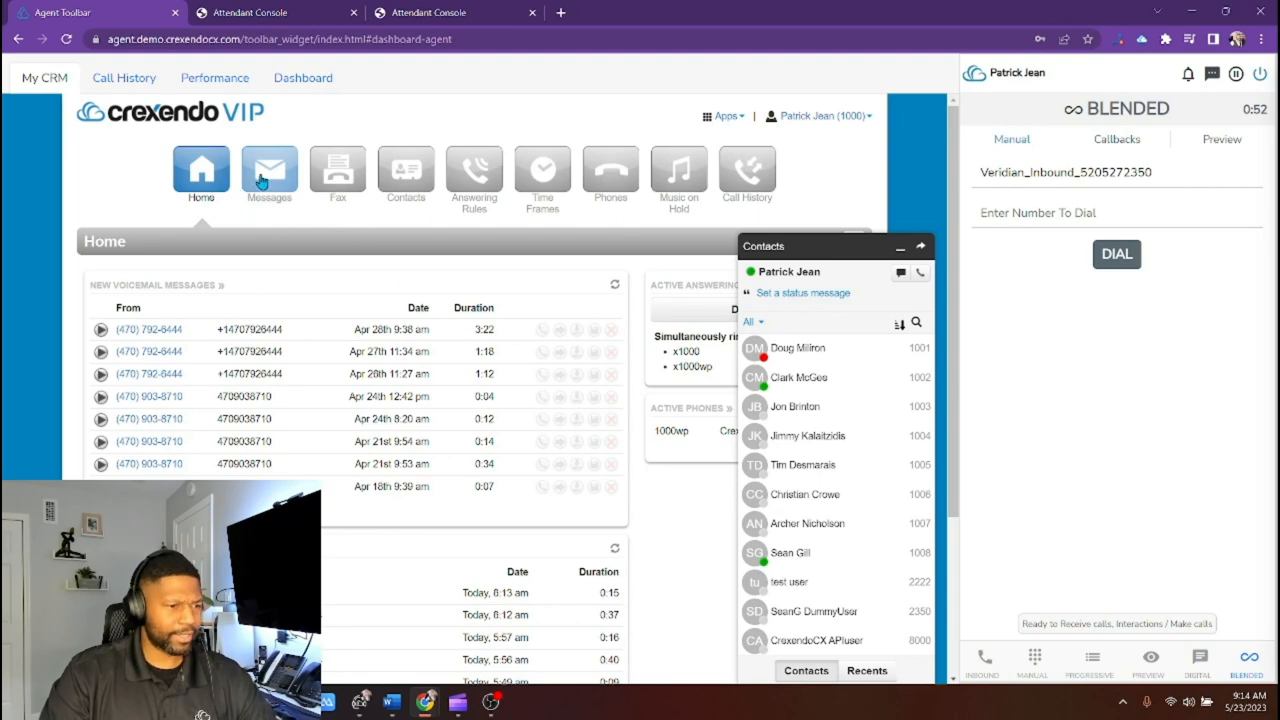
# Browse CRM voicemails, chats, faxes and contacts, then check the idle dashboard
pyautogui.click(269, 170)
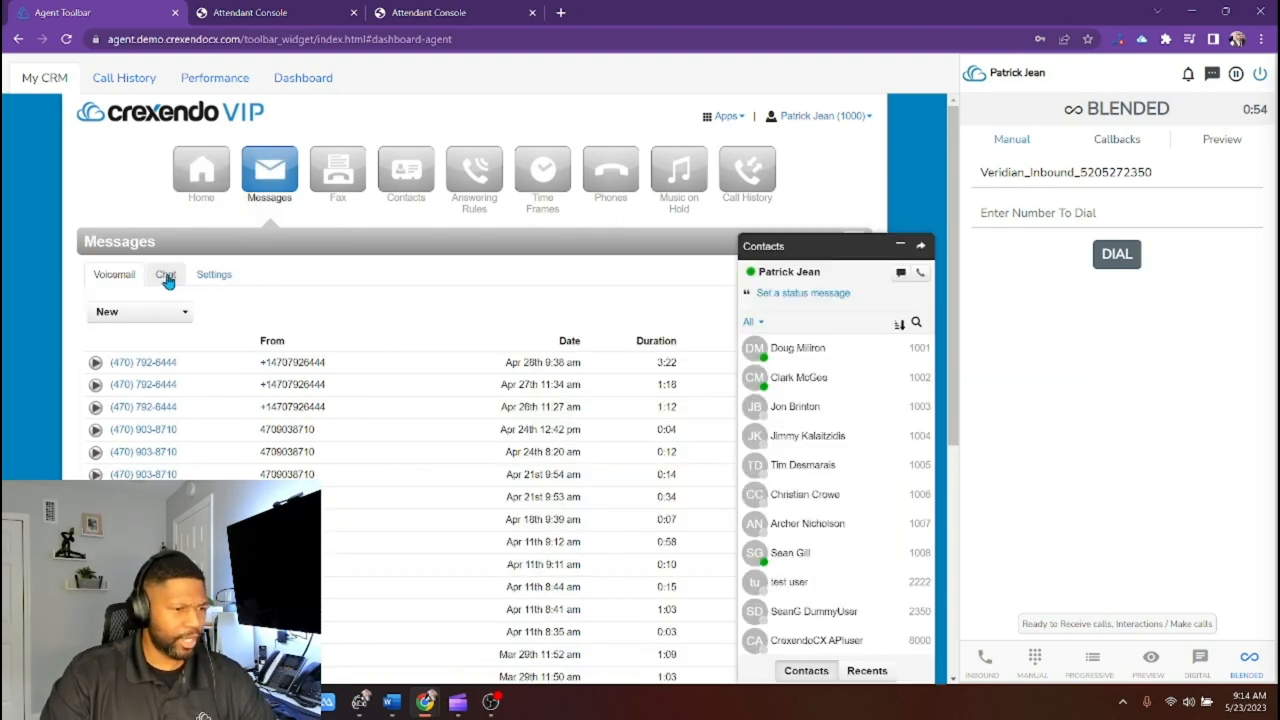
pyautogui.click(165, 274)
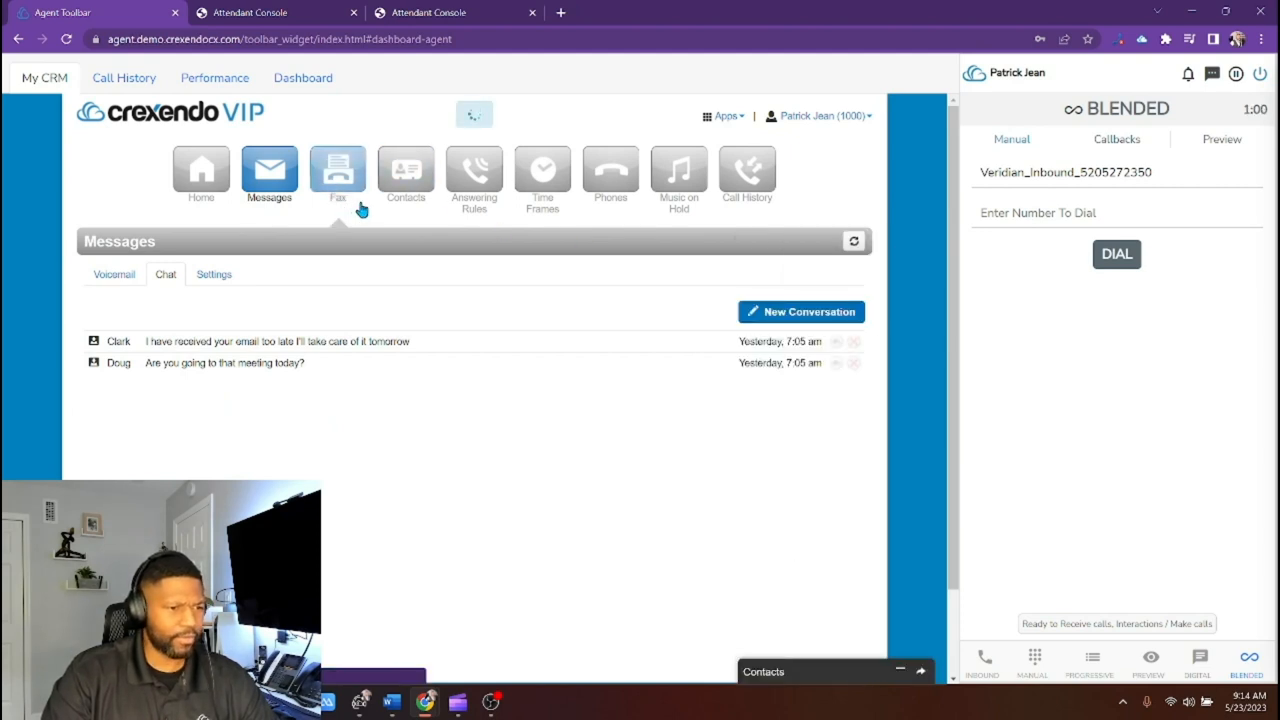
pyautogui.click(338, 170)
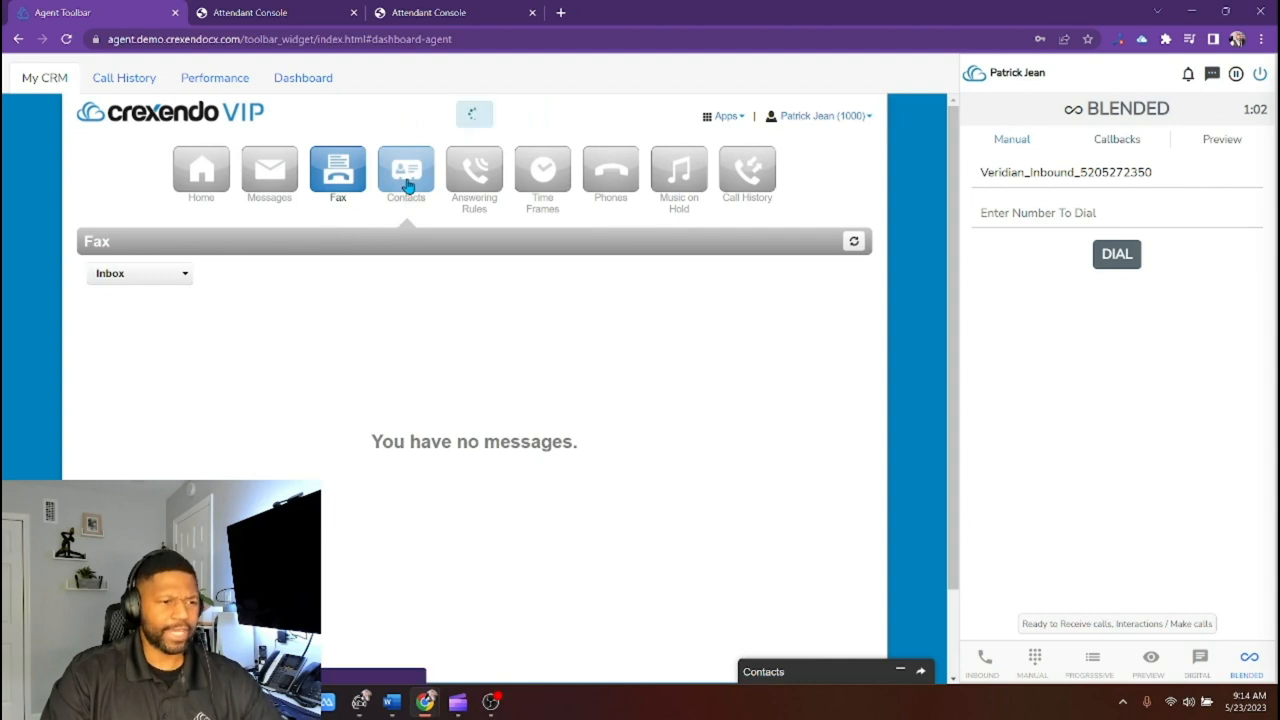
pyautogui.click(405, 170)
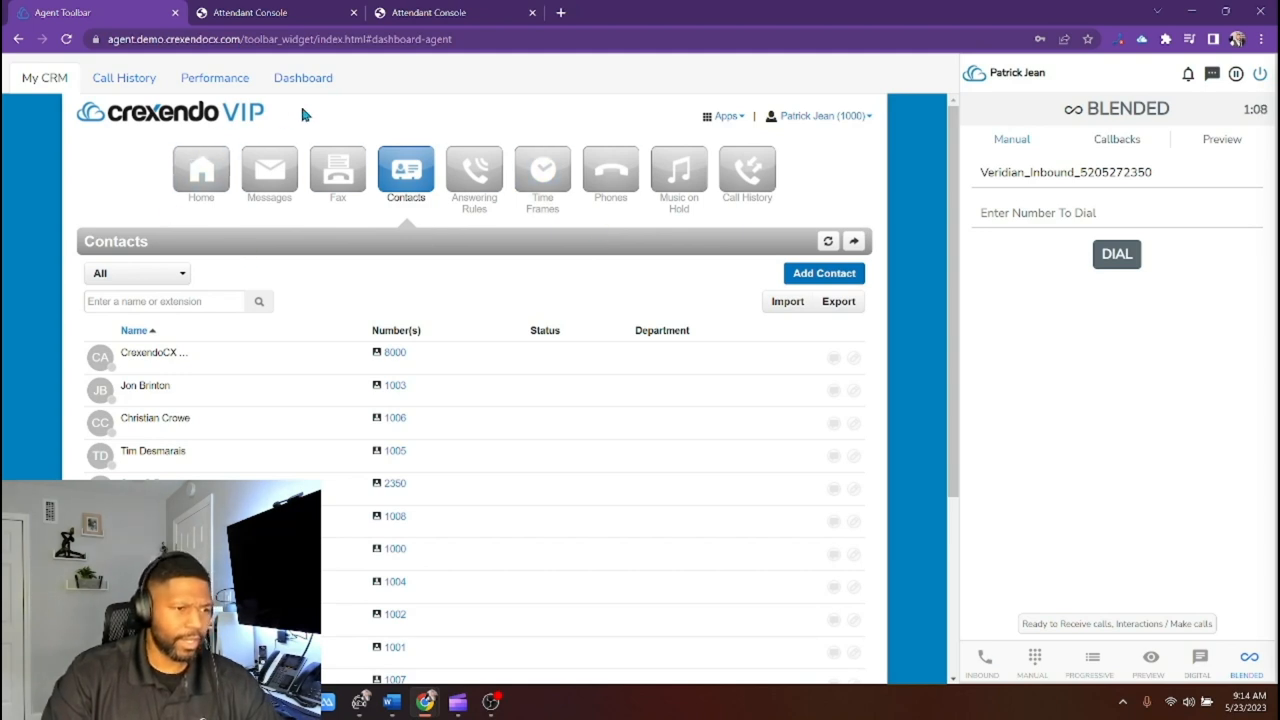
pyautogui.click(302, 77)
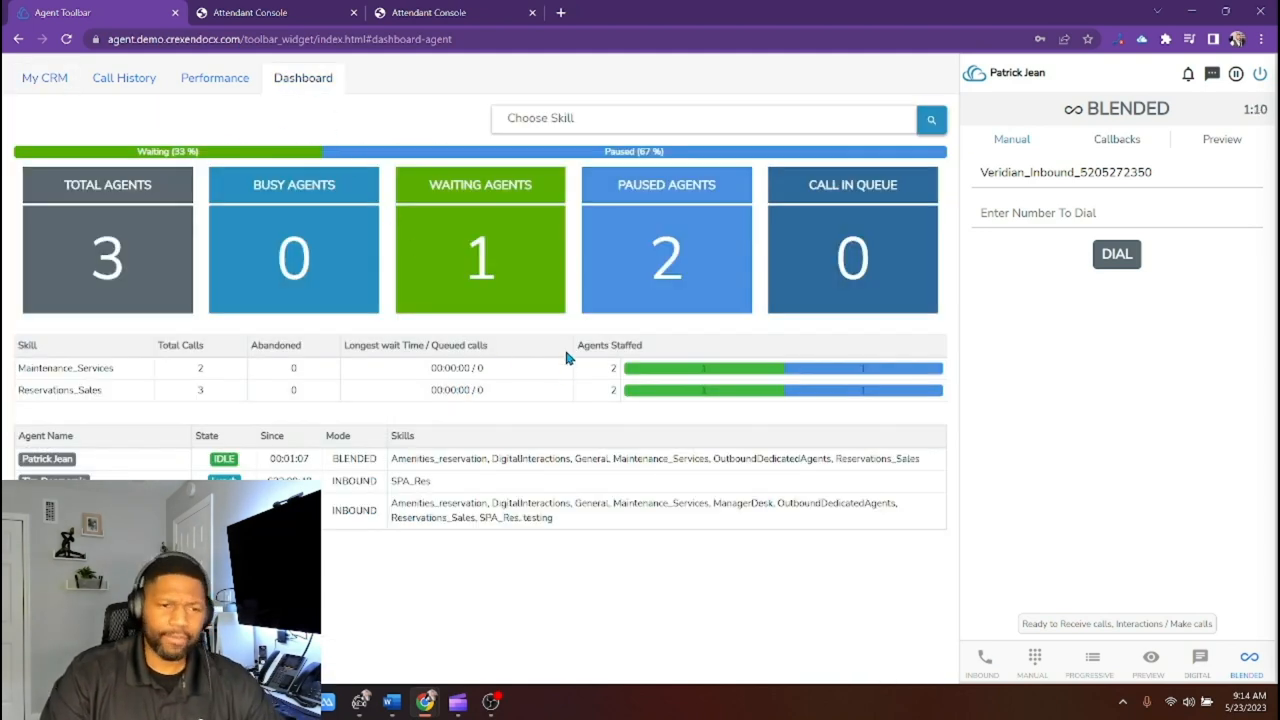